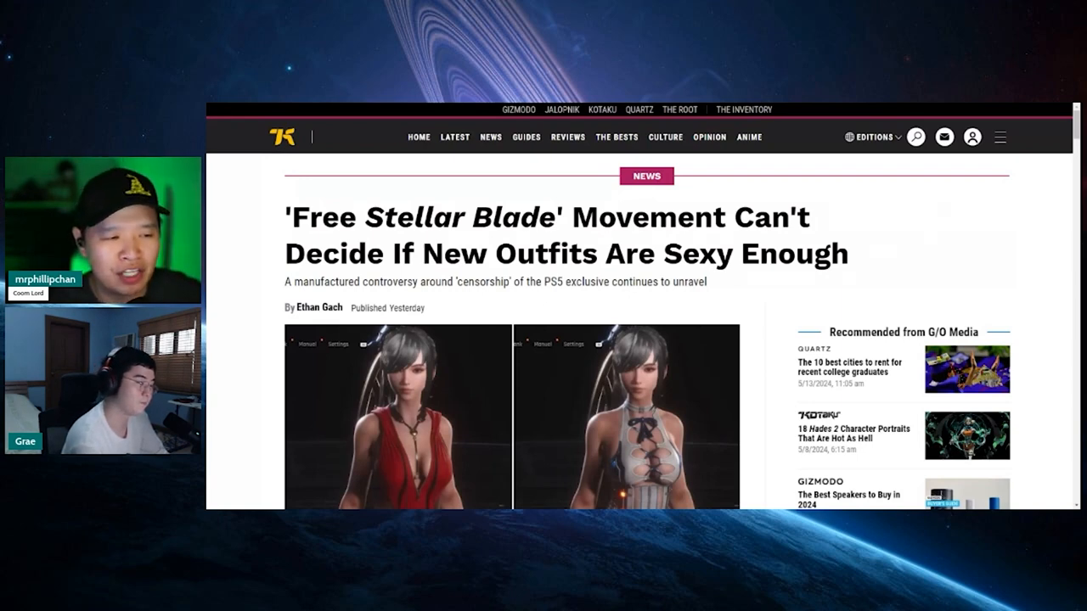
# Scroll past the outfit comparison screenshots to the paragraph about the May 24 update
pyautogui.scroll(-3)
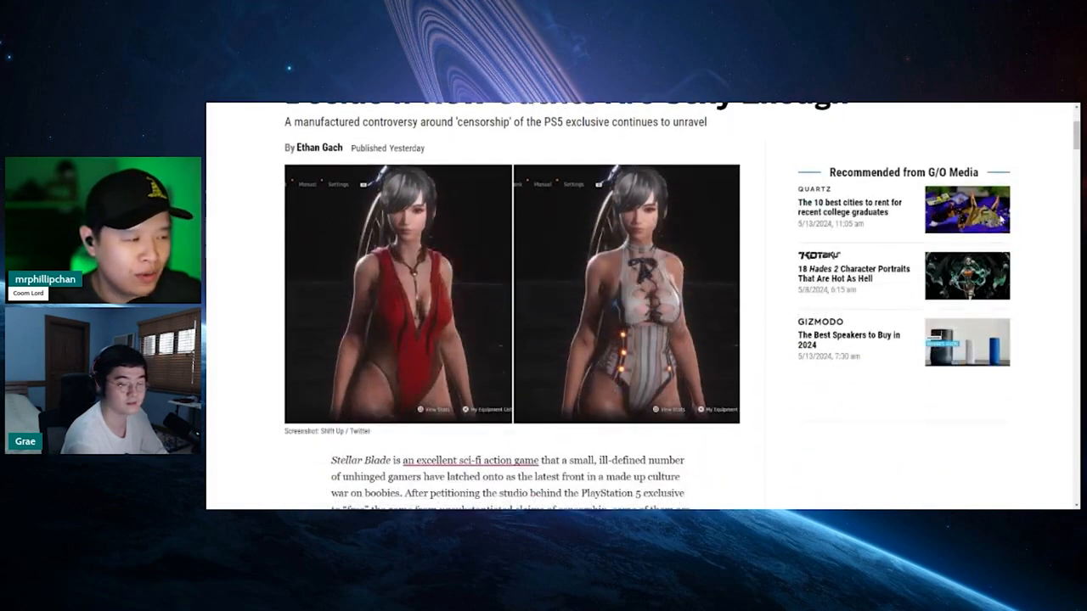
pyautogui.scroll(-3)
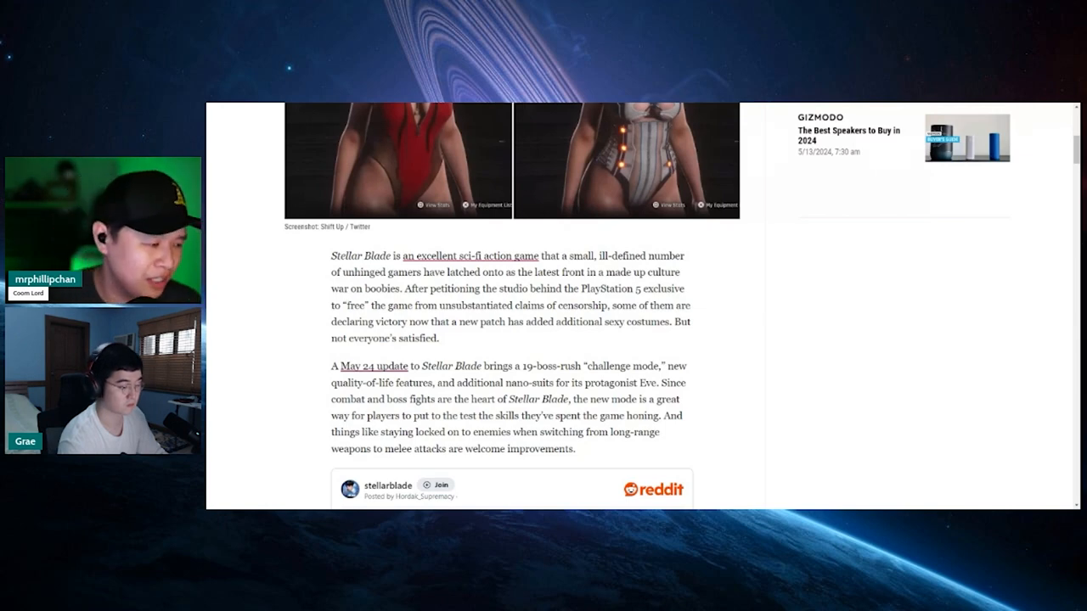
# Scroll down until the r/stellarblade 'HOLY SHIT' clip showing the red outfit is fully visible
pyautogui.scroll(-3)
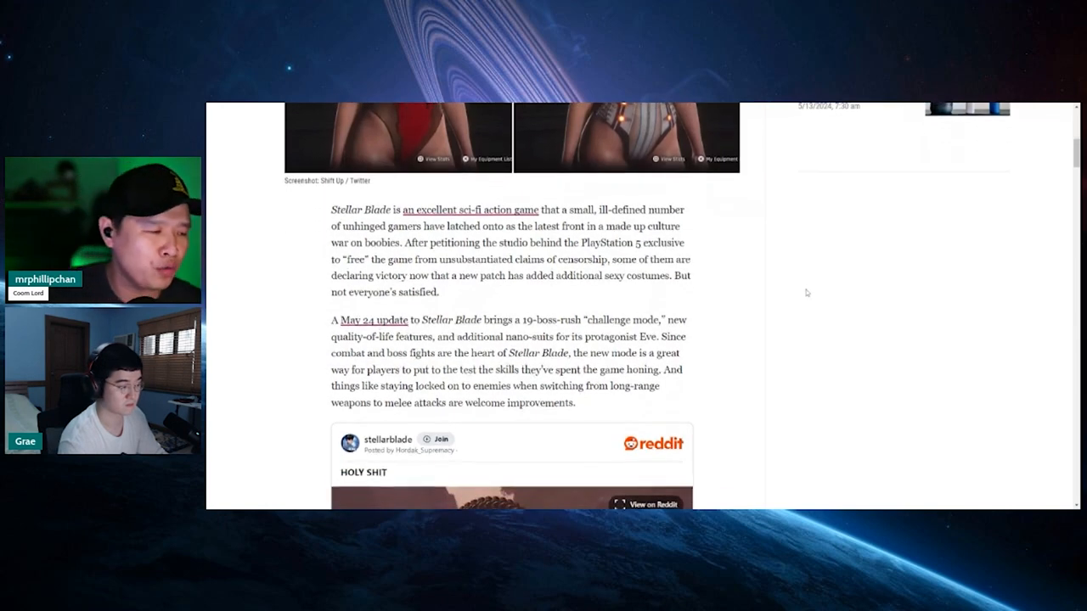
pyautogui.scroll(-3)
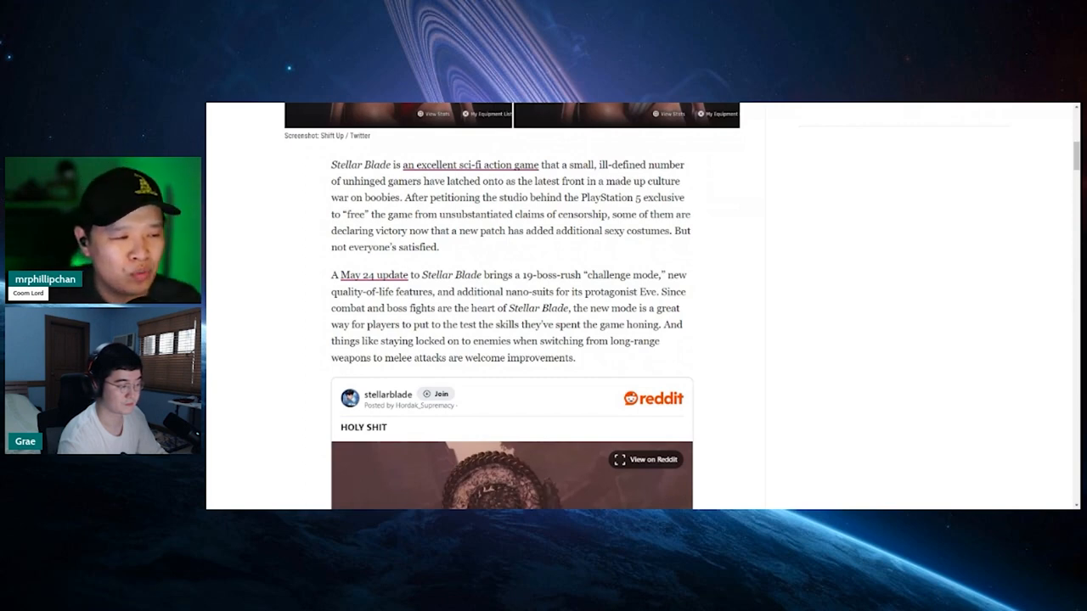
pyautogui.scroll(-3)
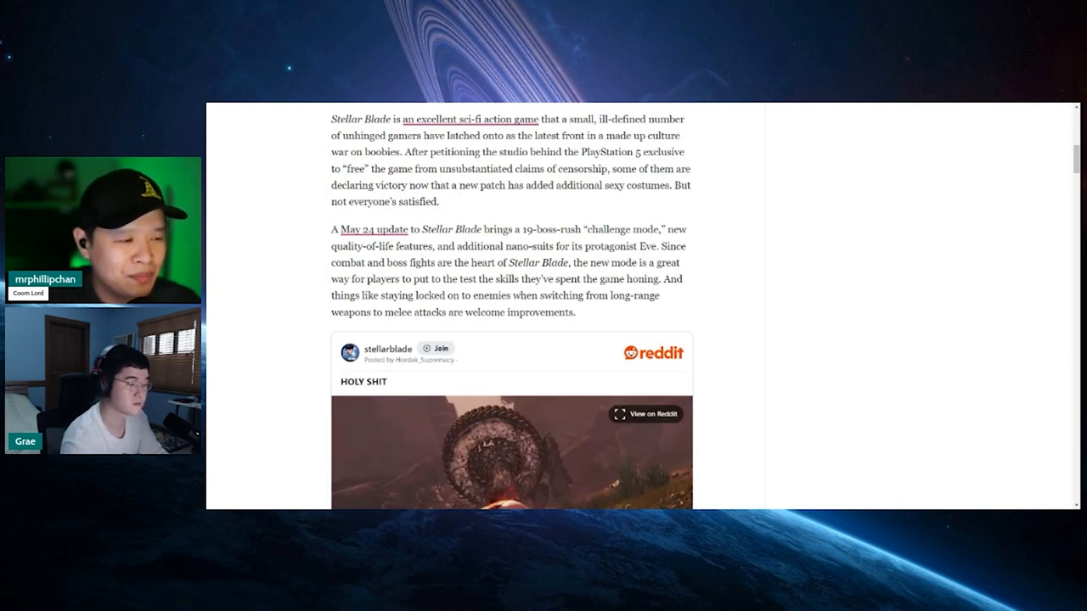
pyautogui.scroll(-3)
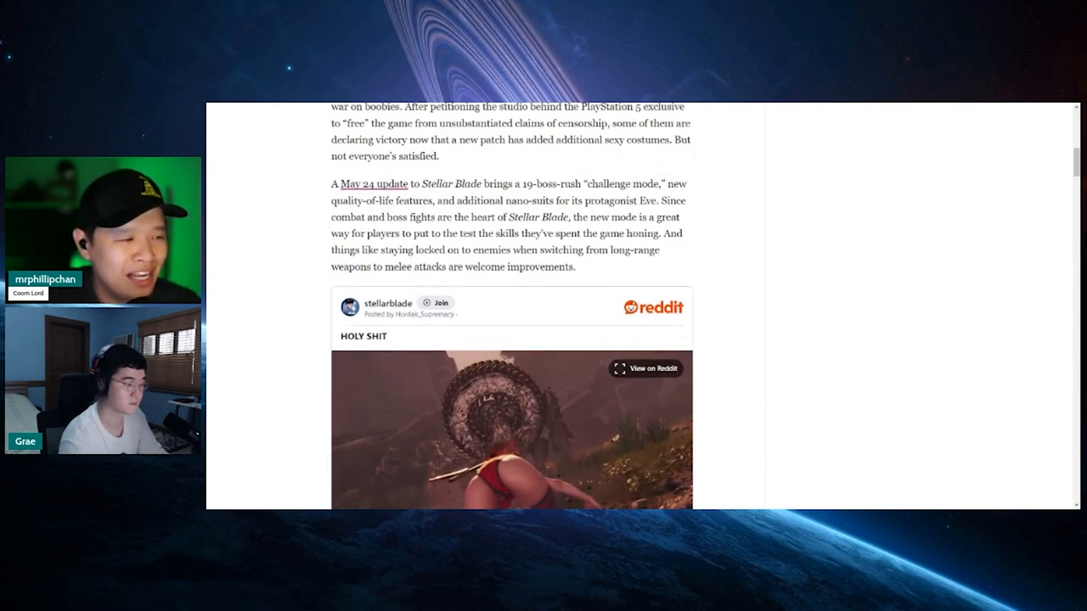
pyautogui.scroll(-3)
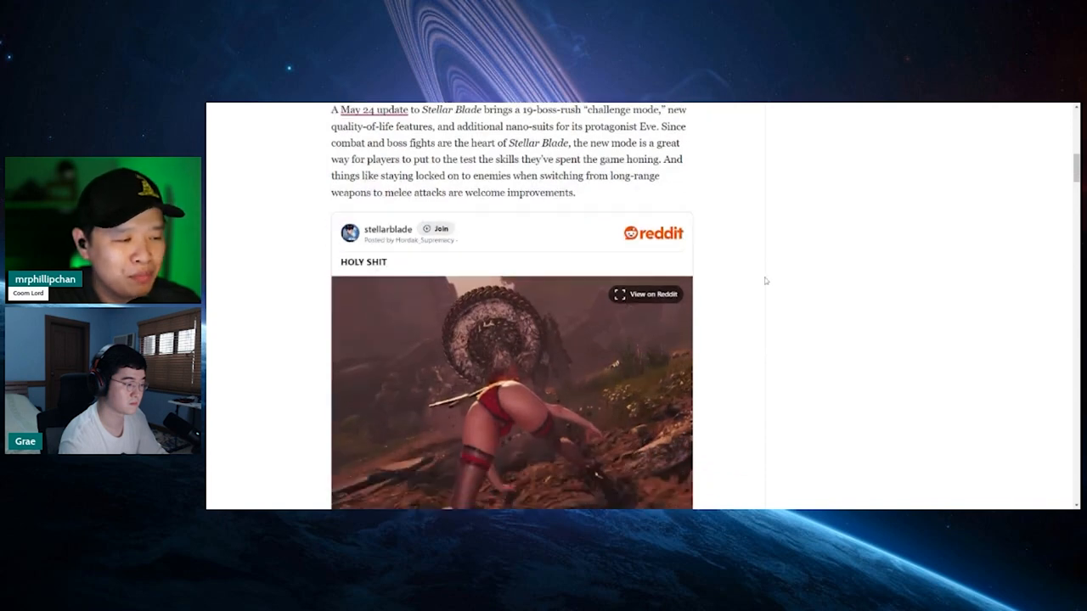
pyautogui.scroll(-3)
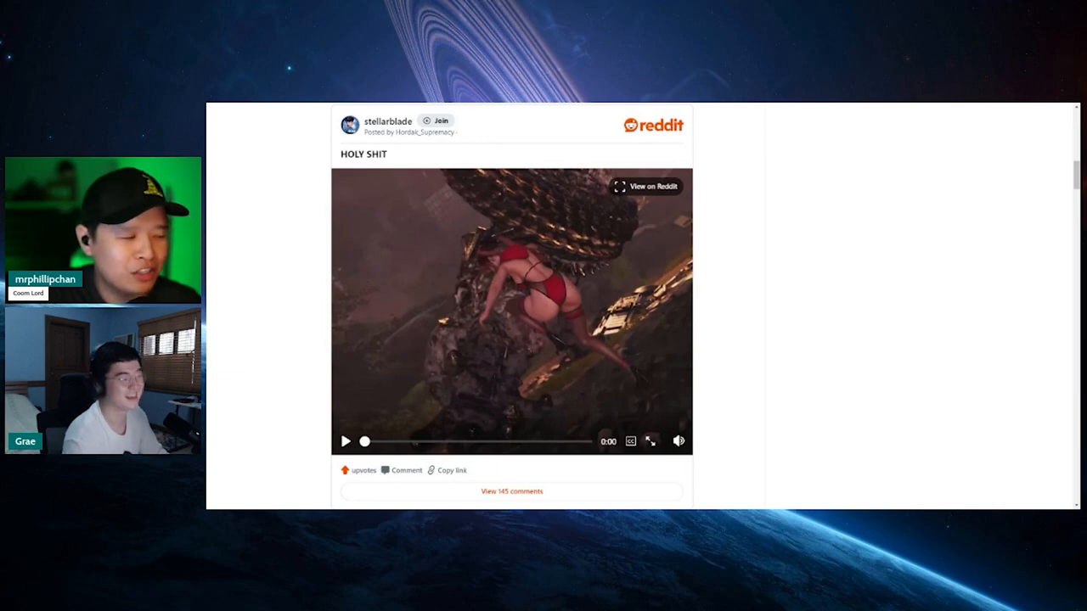
# Play the 10-second Reddit clip full-screen, then exit full-screen back to the article
pyautogui.click(651, 442)
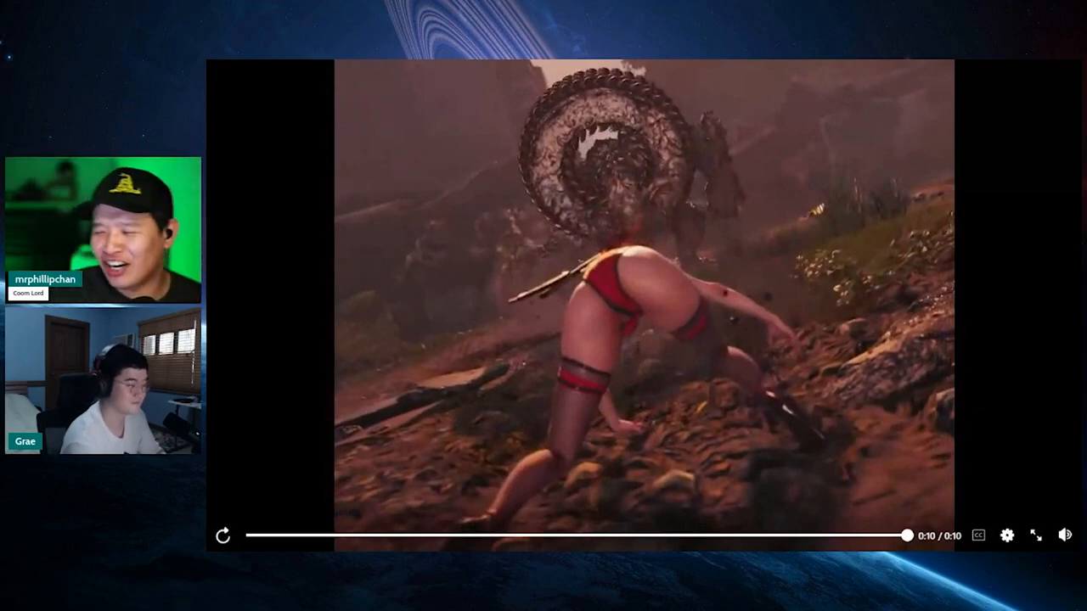
pyautogui.moveTo(295, 536)
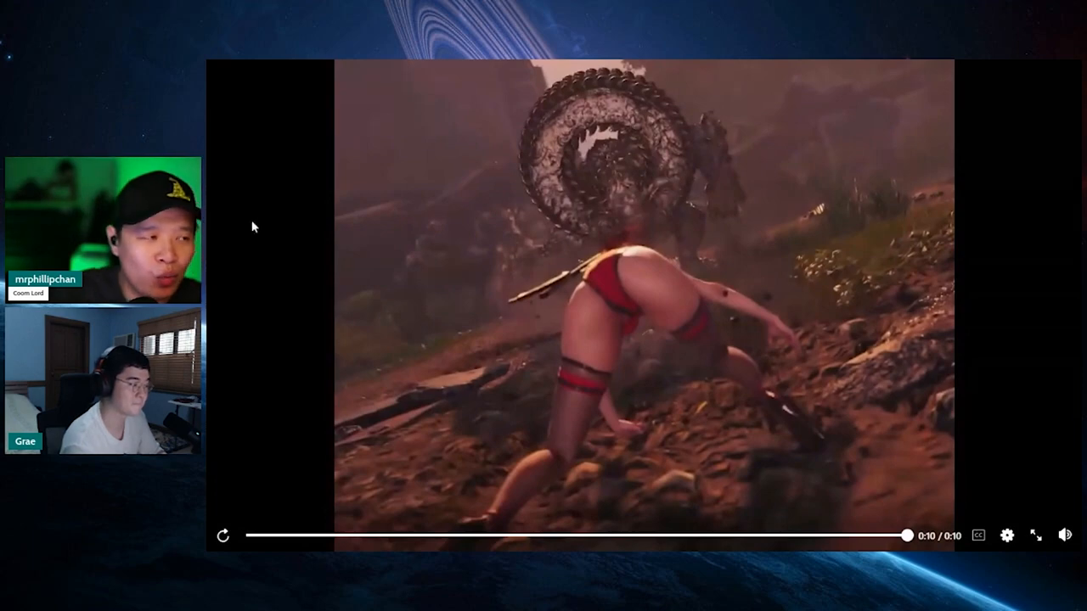
pyautogui.moveTo(395, 67)
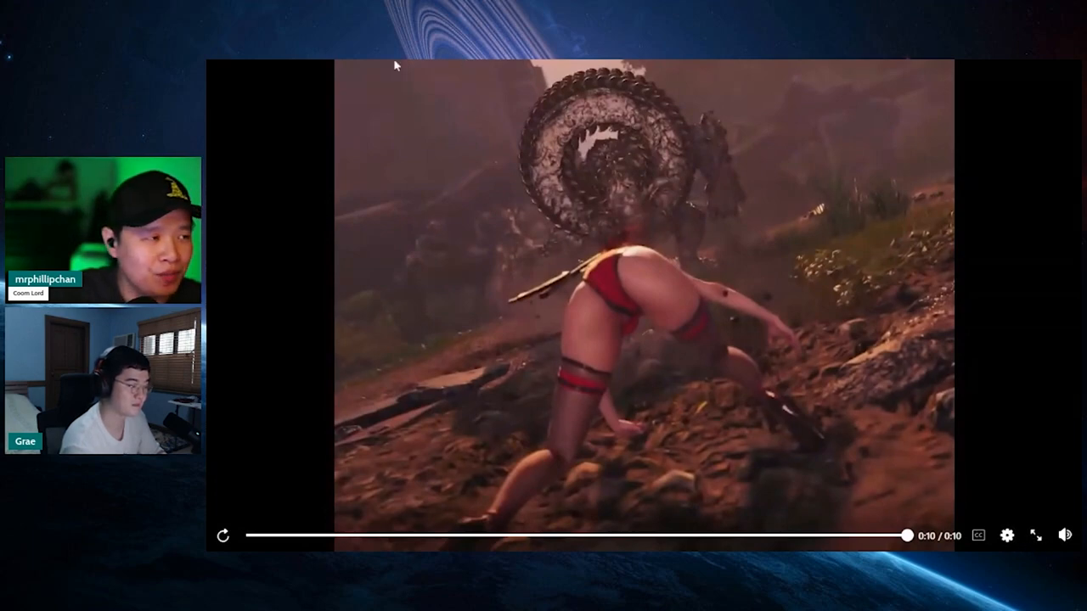
pyautogui.moveTo(624, 67)
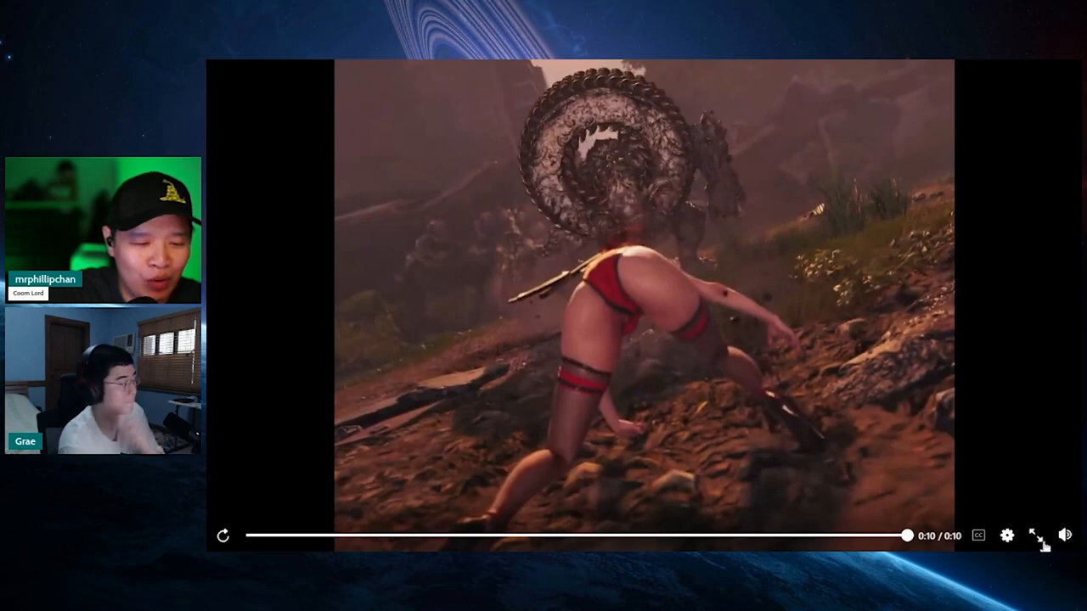
pyautogui.click(222, 536)
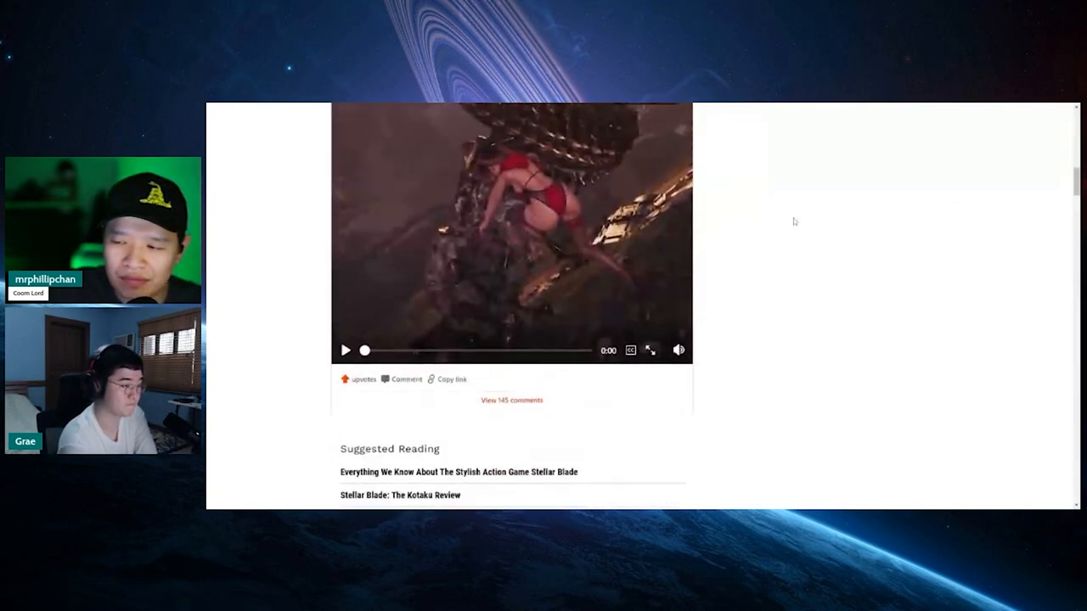
# Scroll past Suggested Reading to the new suits paragraph, petition reaction and embedded tweet
pyautogui.scroll(-3)
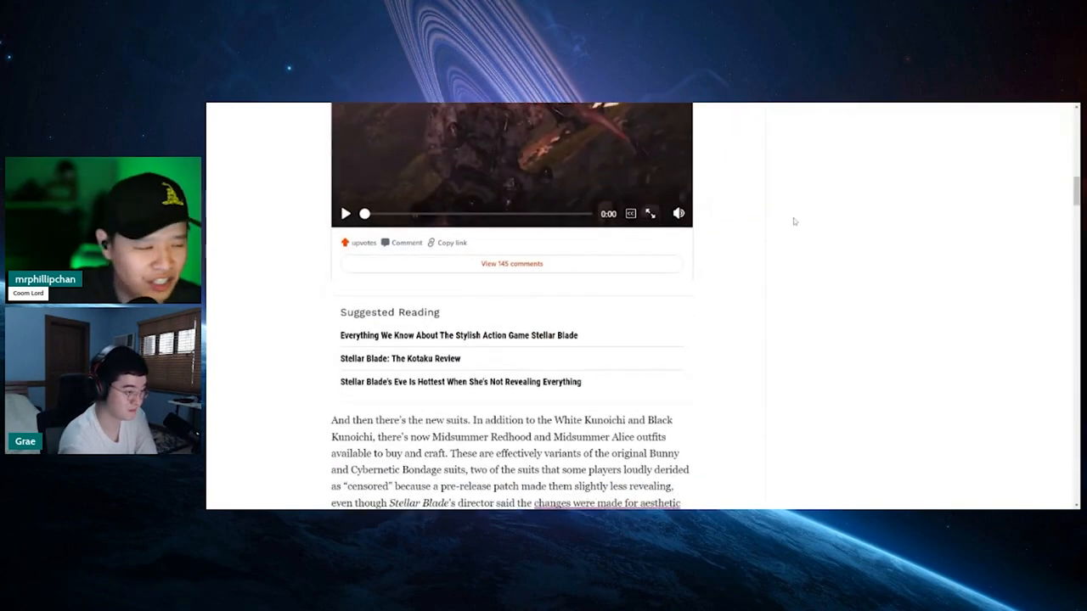
pyautogui.scroll(-3)
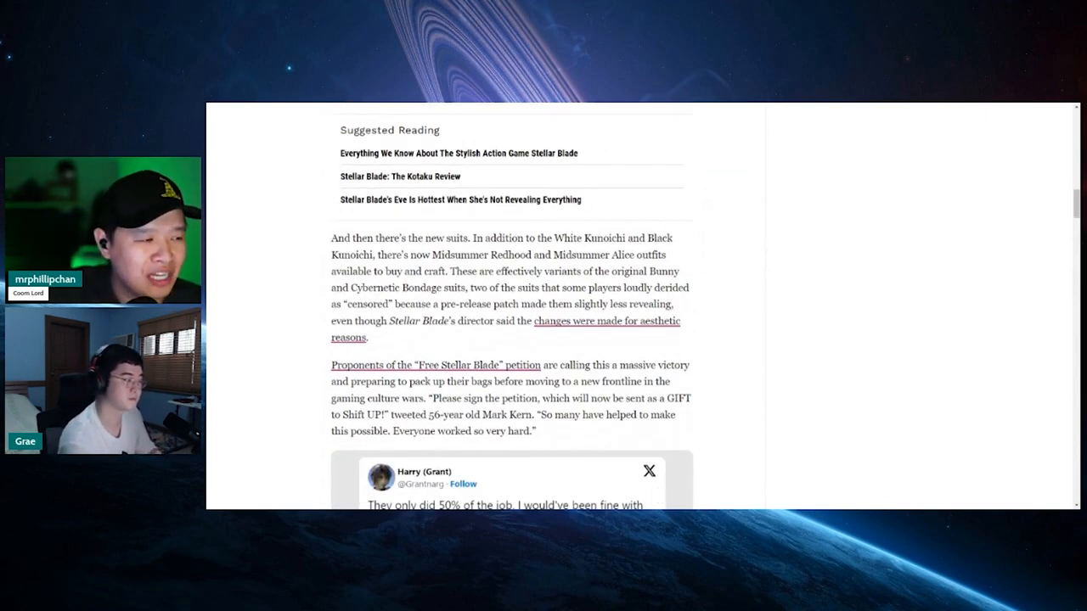
pyautogui.scroll(-3)
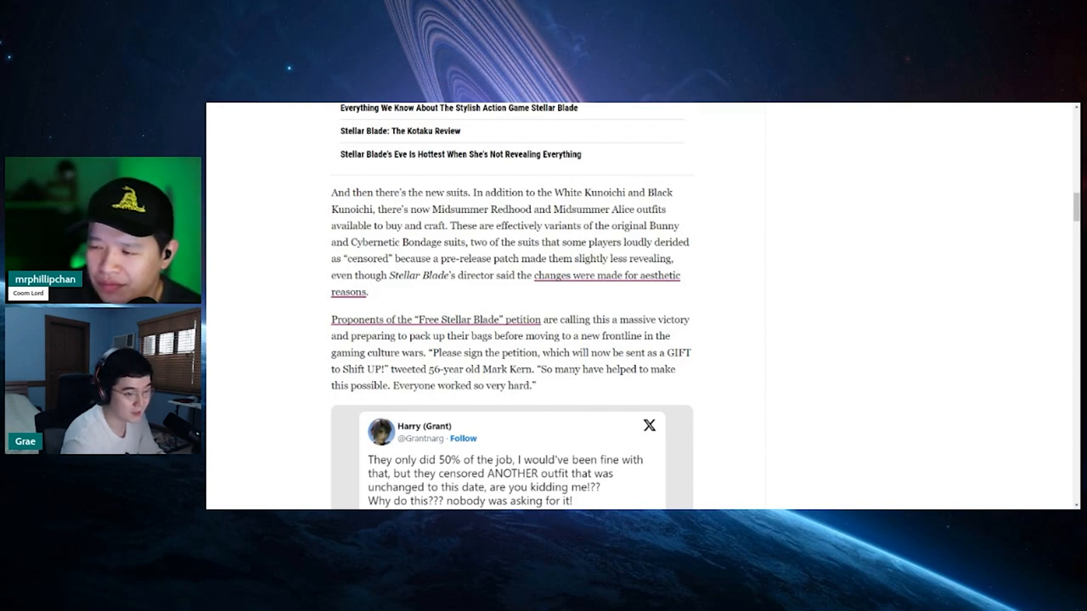
pyautogui.moveTo(814, 276)
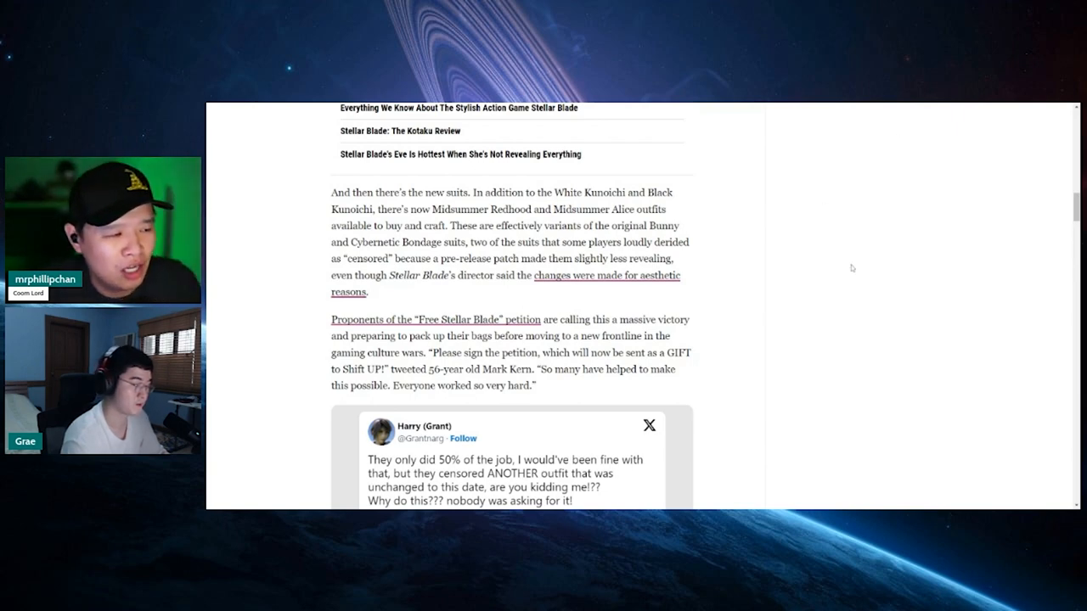
# Scroll down to the tweet's 1.00 vs 1.03 outfit comparison image and May 24, 2024 timestamp
pyautogui.scroll(-3)
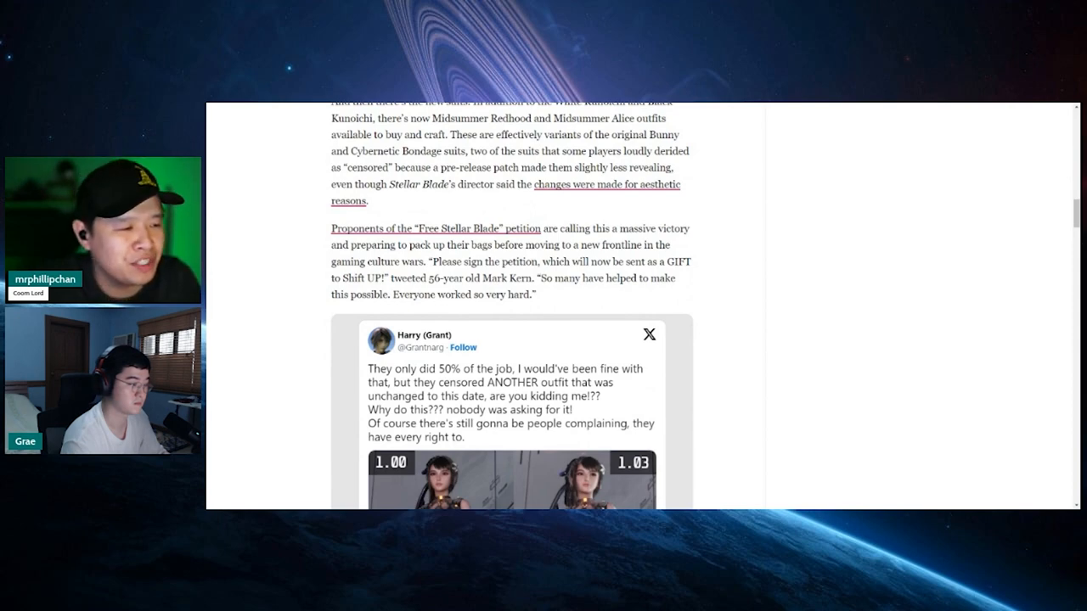
pyautogui.moveTo(810, 278)
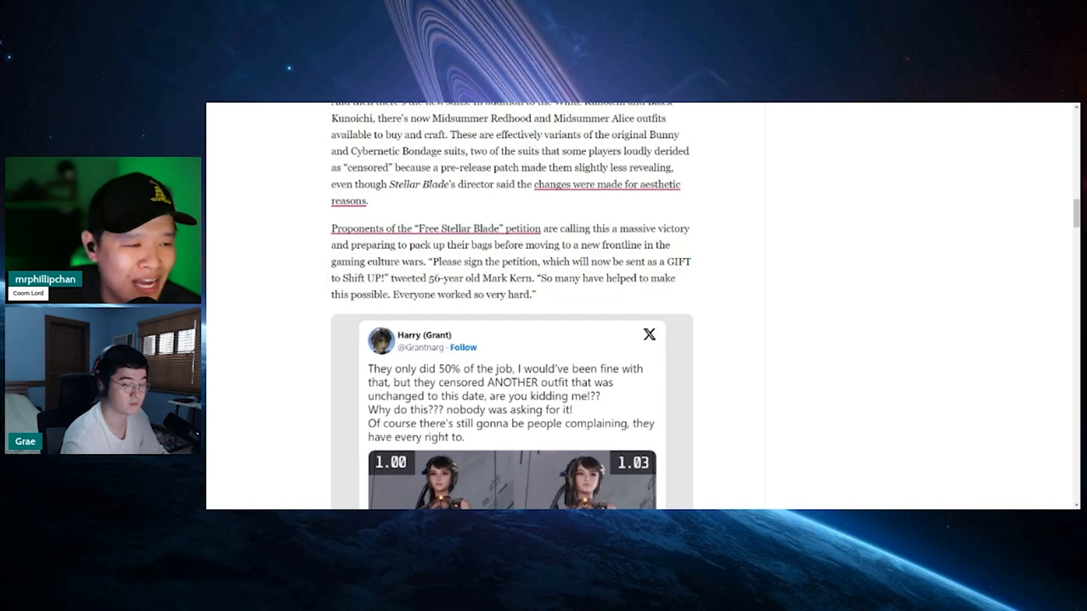
pyautogui.scroll(-3)
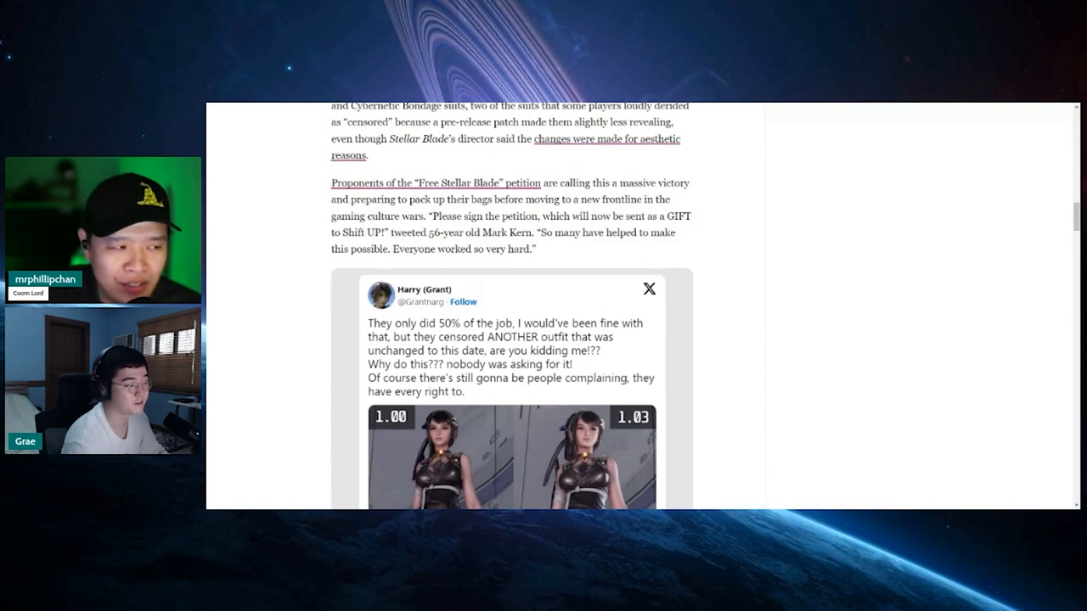
pyautogui.scroll(-3)
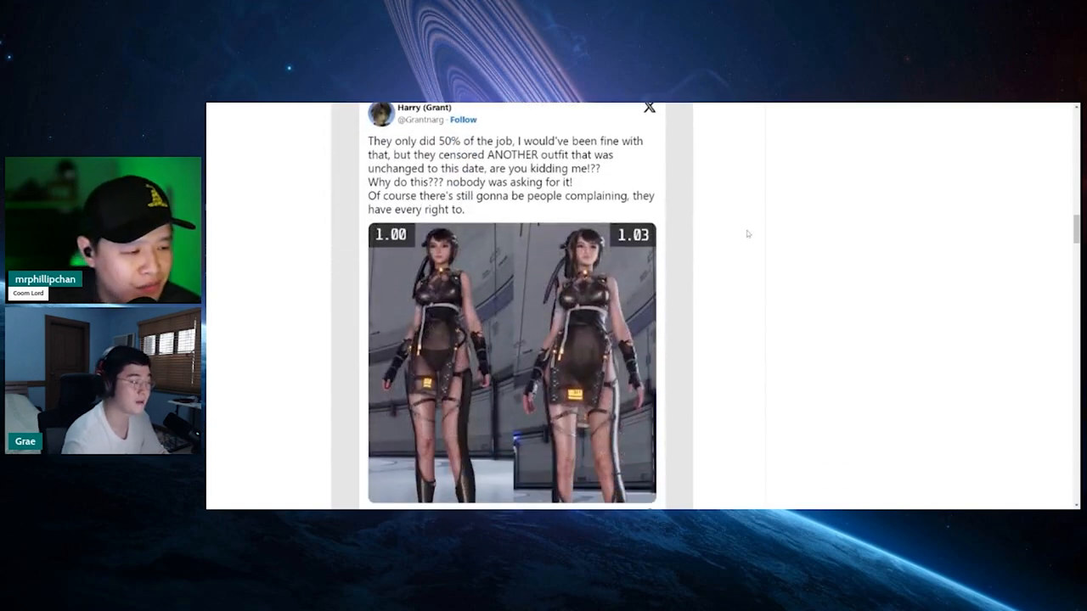
pyautogui.moveTo(241, 412)
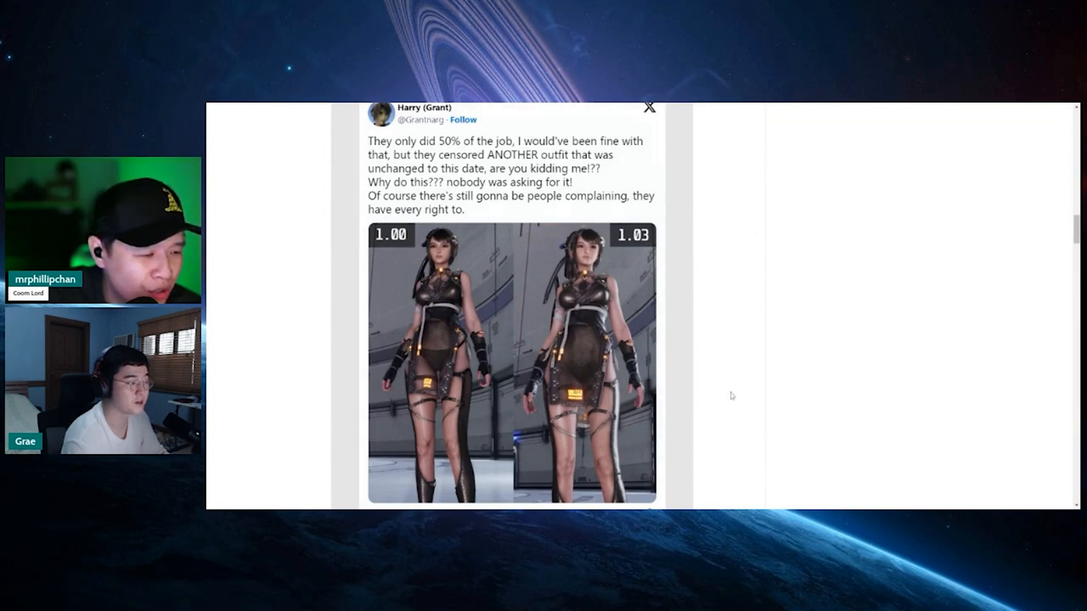
pyautogui.scroll(-3)
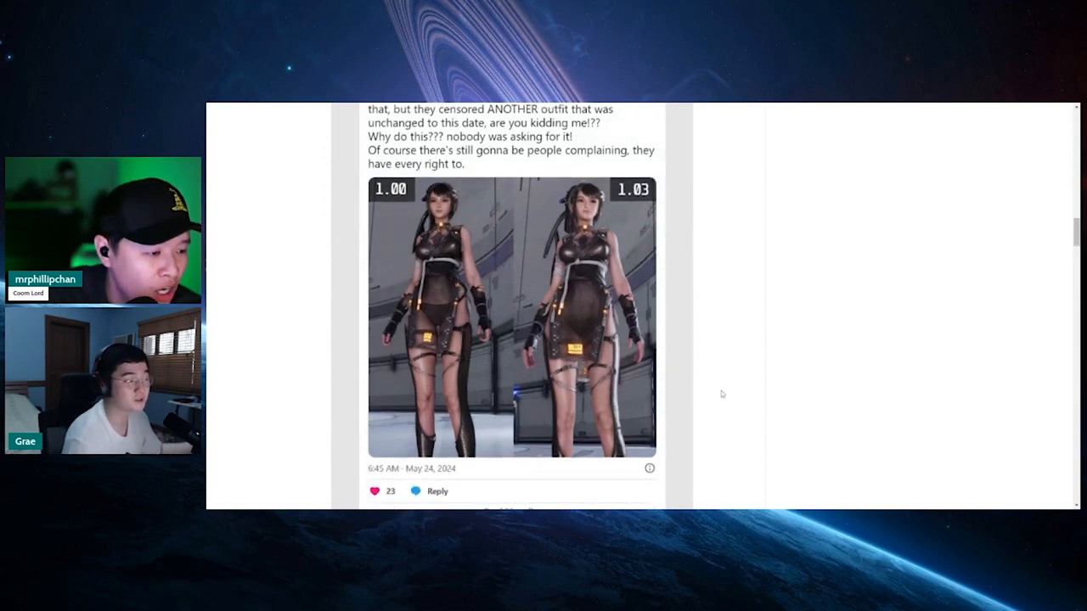
pyautogui.moveTo(586, 364)
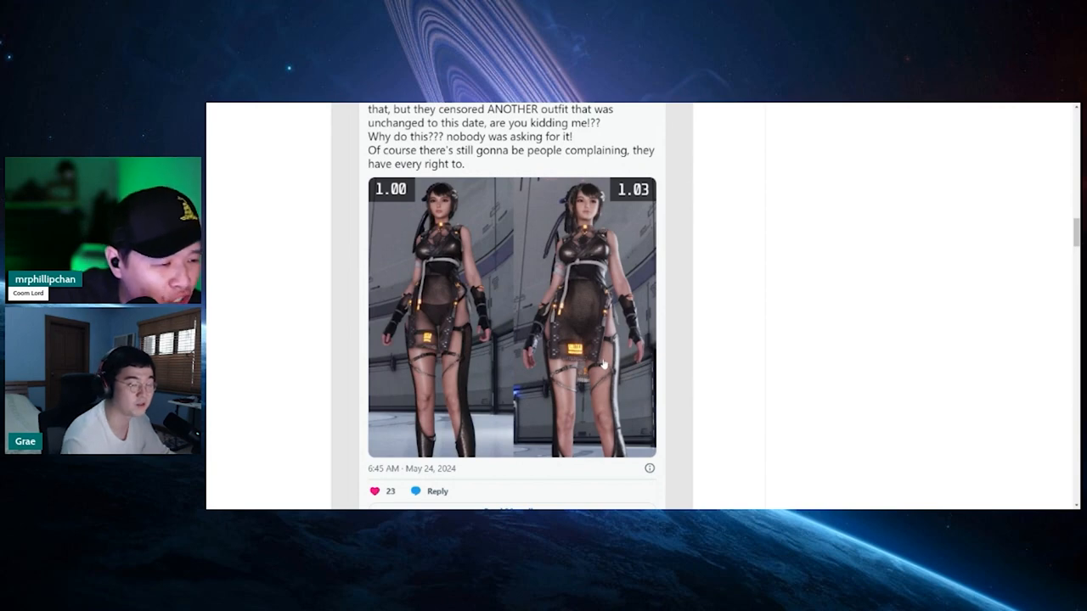
pyautogui.moveTo(653, 362)
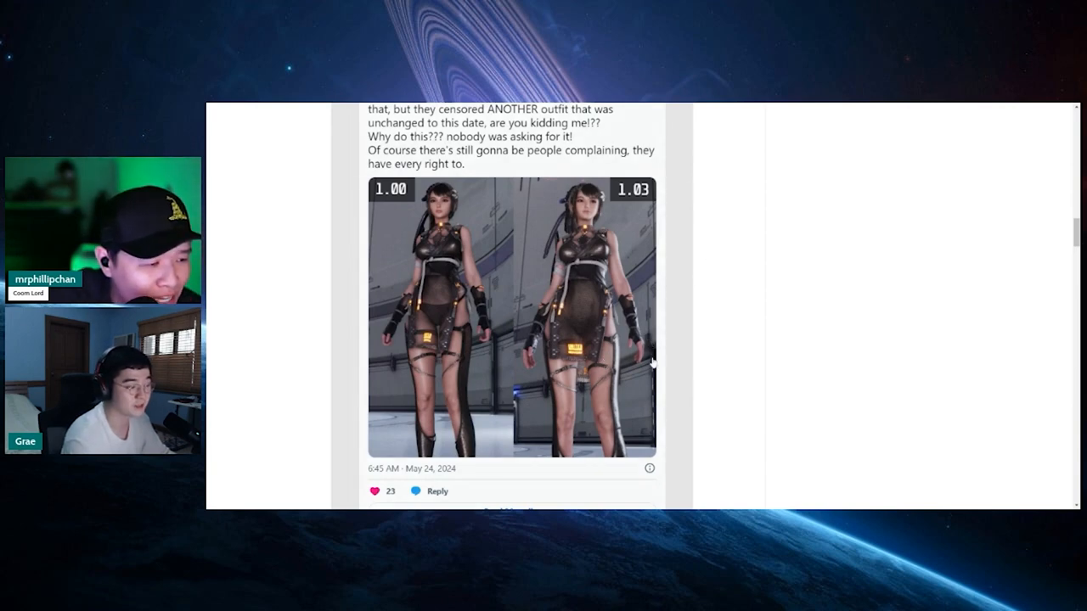
pyautogui.moveTo(642, 333)
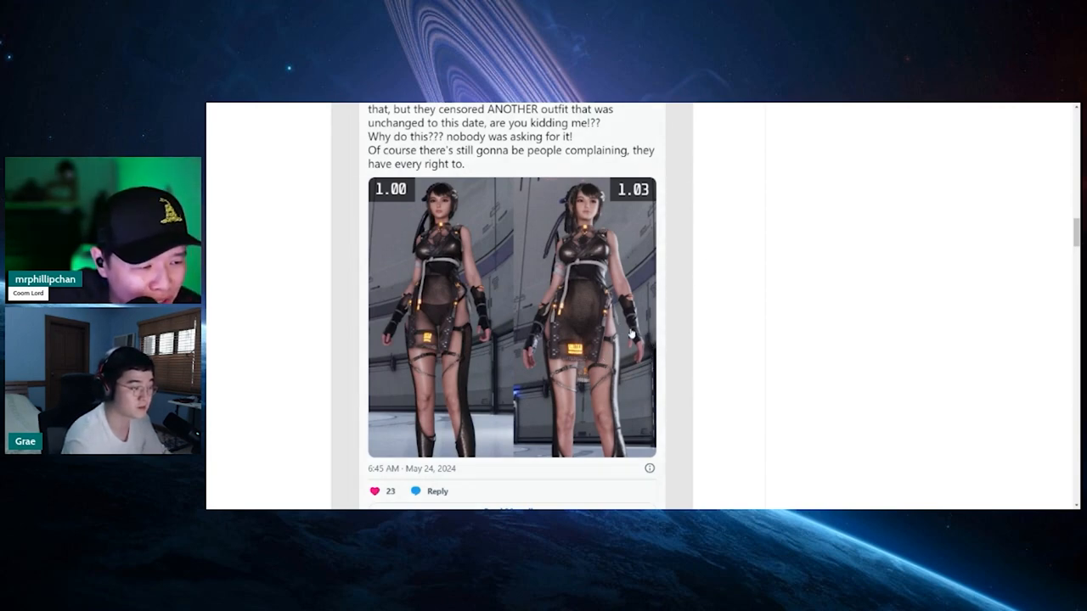
pyautogui.moveTo(741, 314)
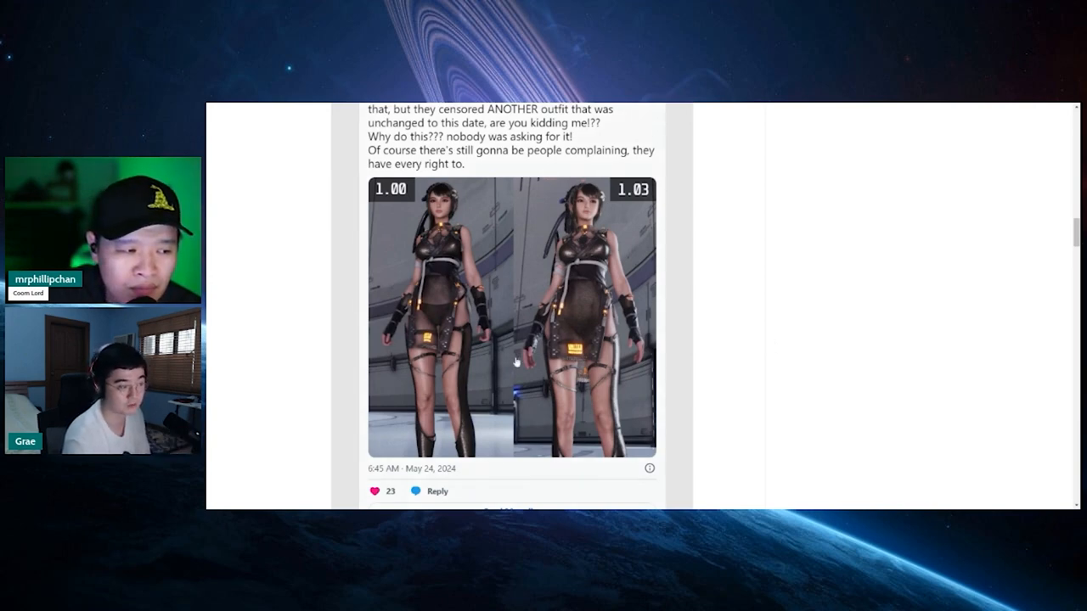
pyautogui.moveTo(754, 371)
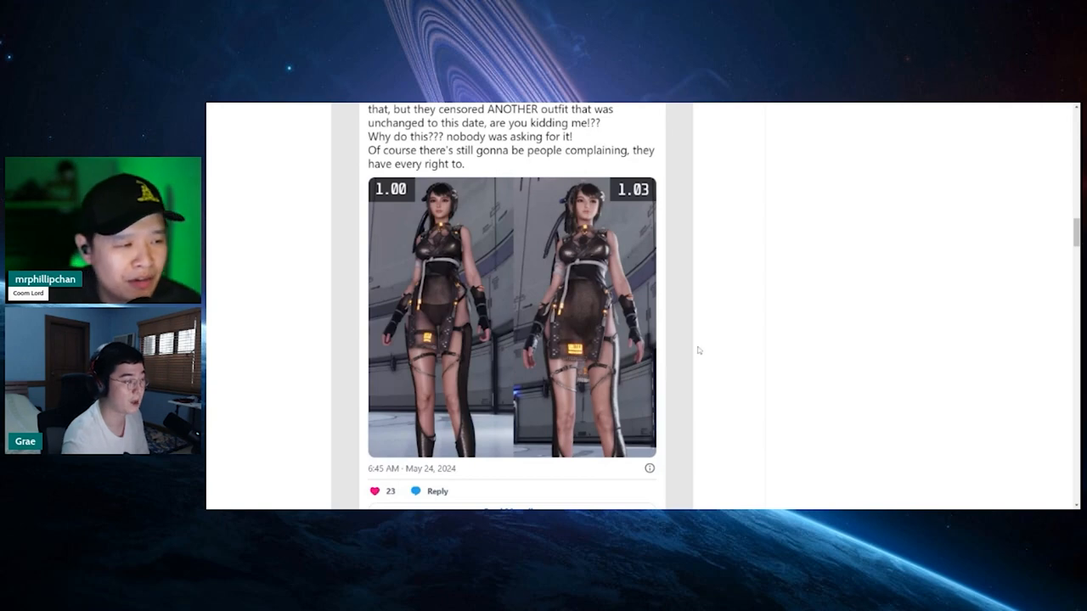
# Scroll past the tweet to the closing paragraph and More From Kotaku, then back to the headline
pyautogui.scroll(-3)
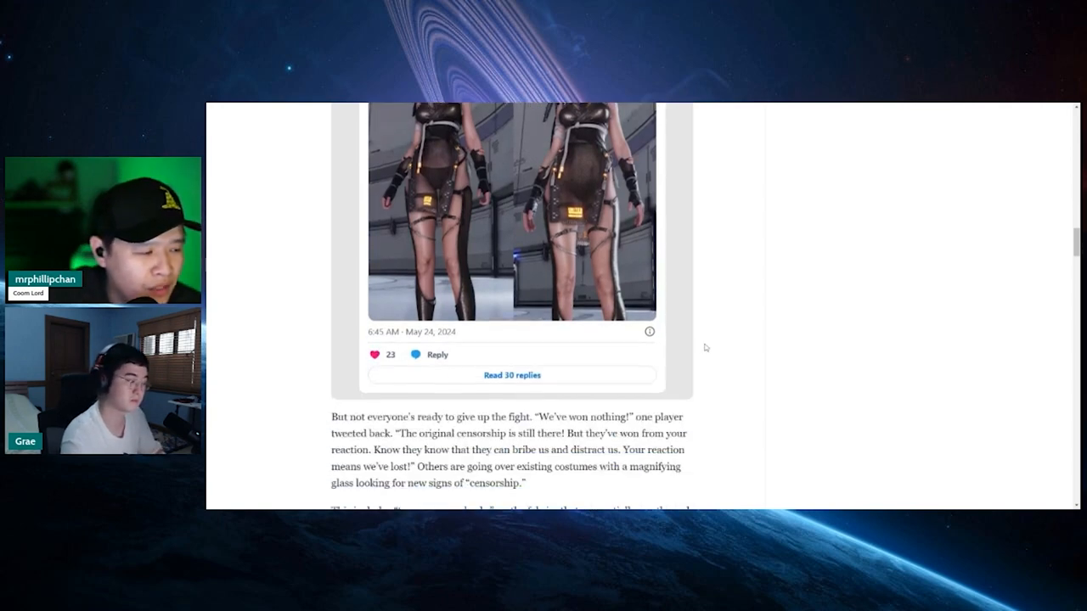
pyautogui.scroll(-3)
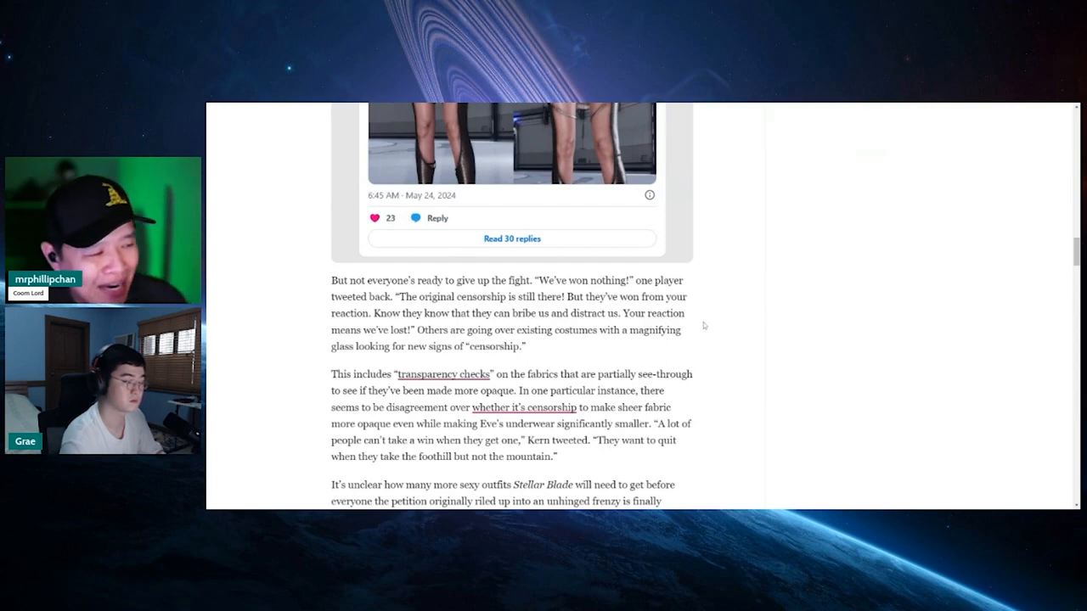
pyautogui.scroll(-3)
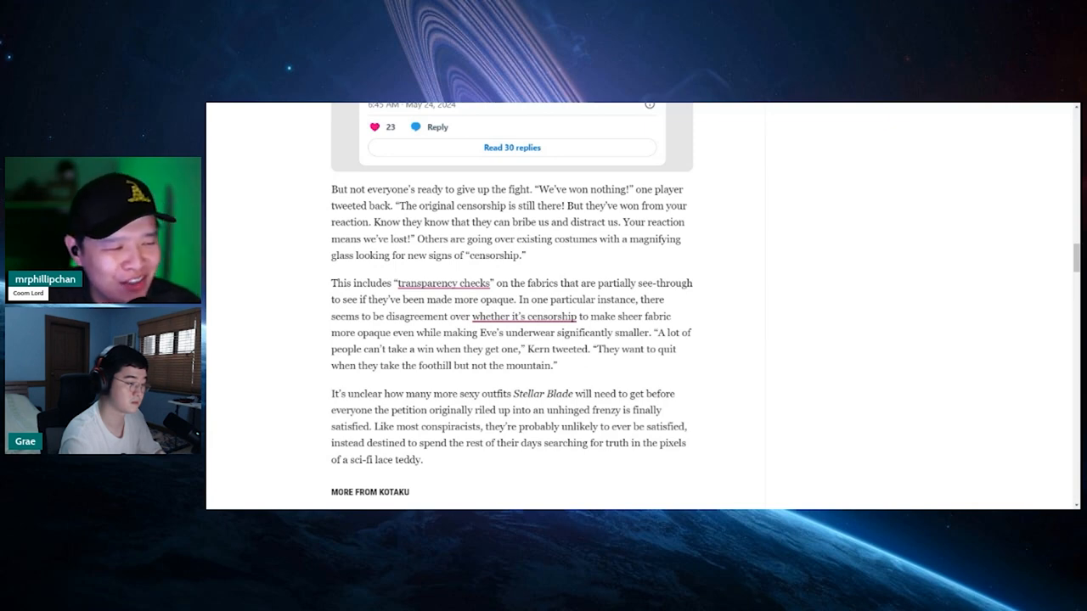
pyautogui.scroll(-3)
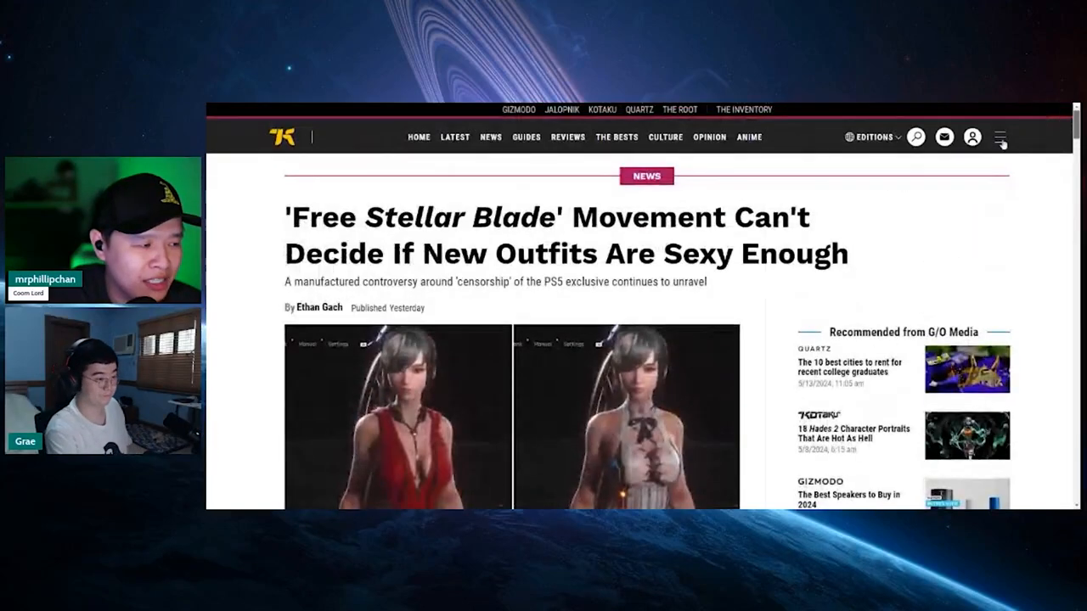
pyautogui.doubleClick(319, 308)
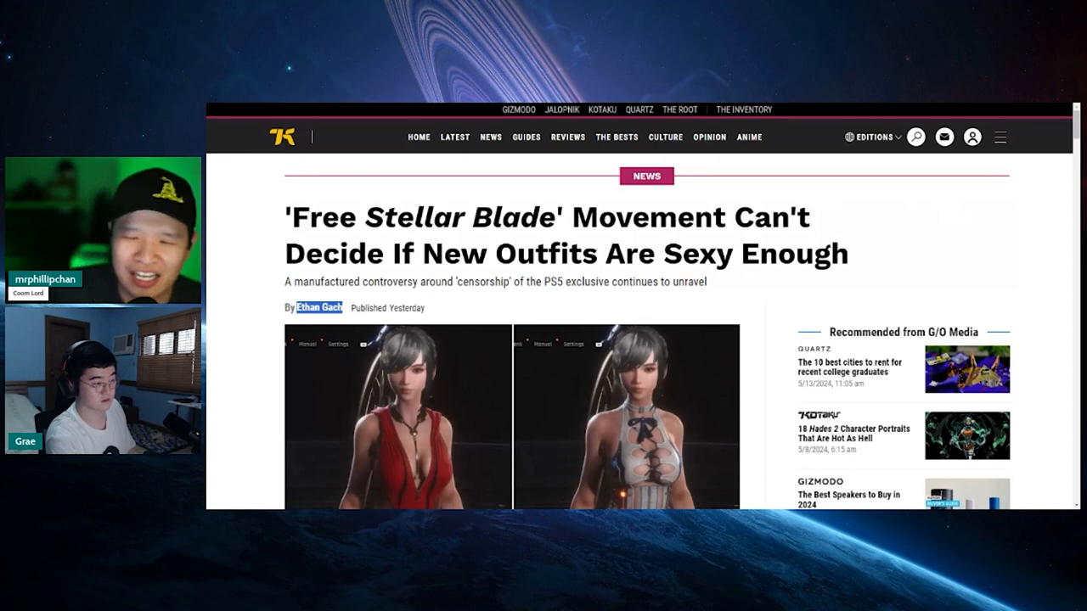
pyautogui.moveTo(656, 422)
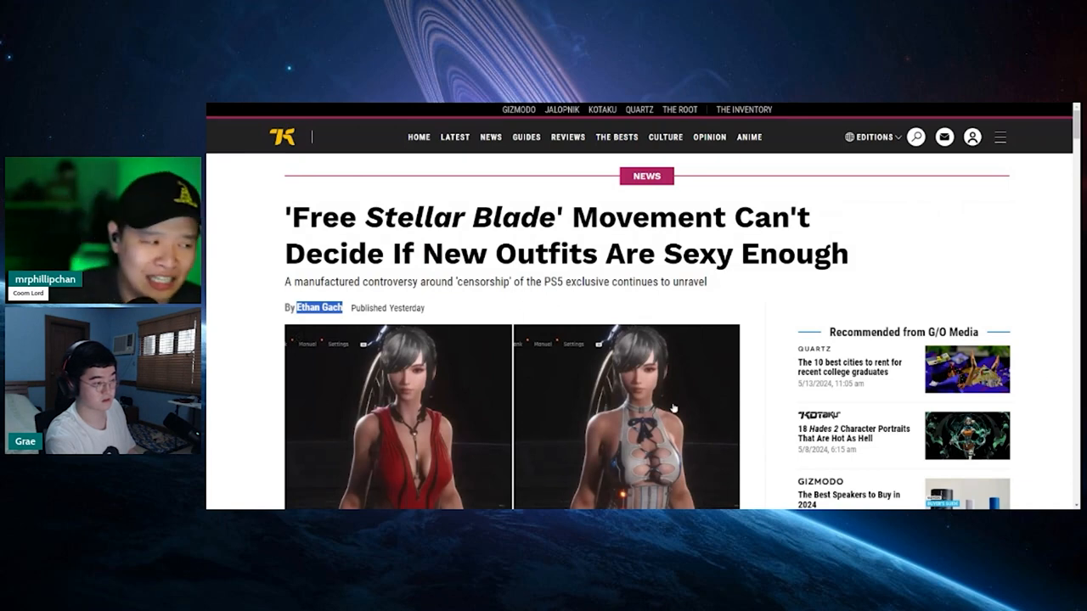
# Scroll past the opening paragraphs until the 'HOLY SHIT' Reddit clip is back on screen
pyautogui.scroll(-3)
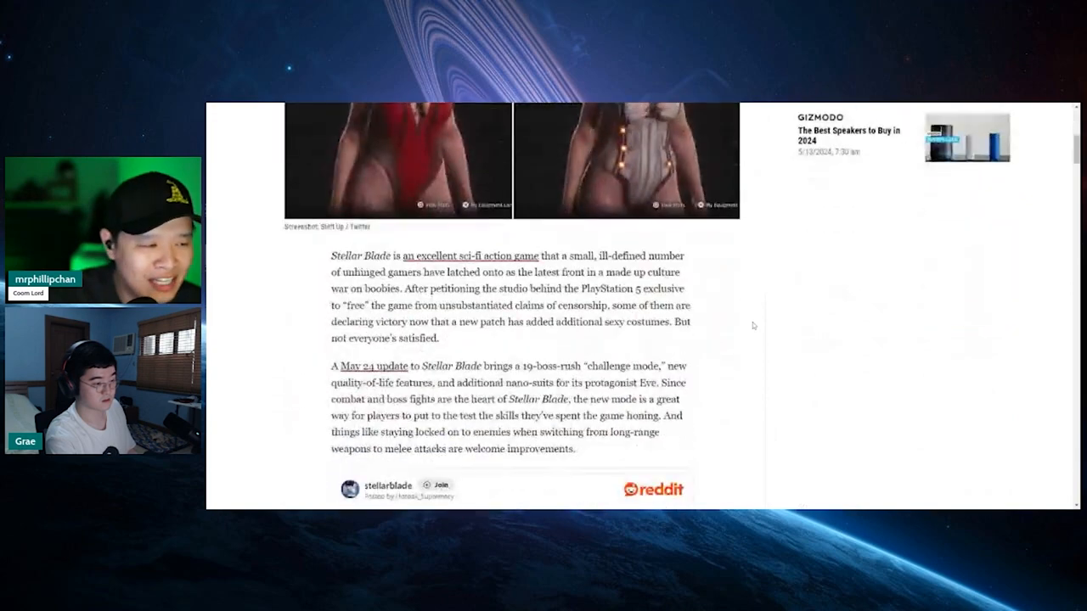
pyautogui.scroll(-3)
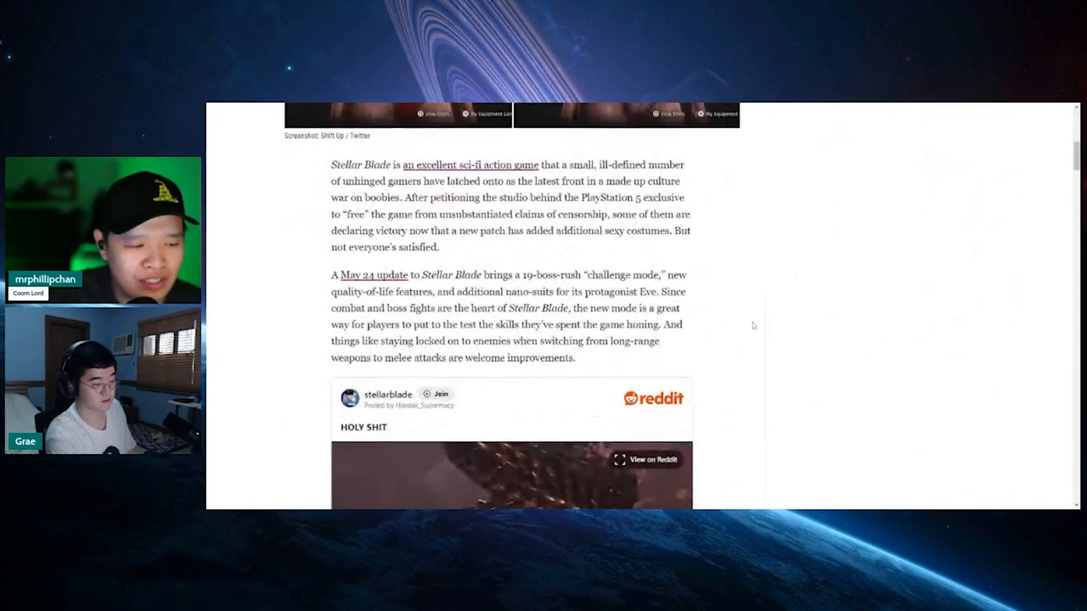
pyautogui.scroll(-3)
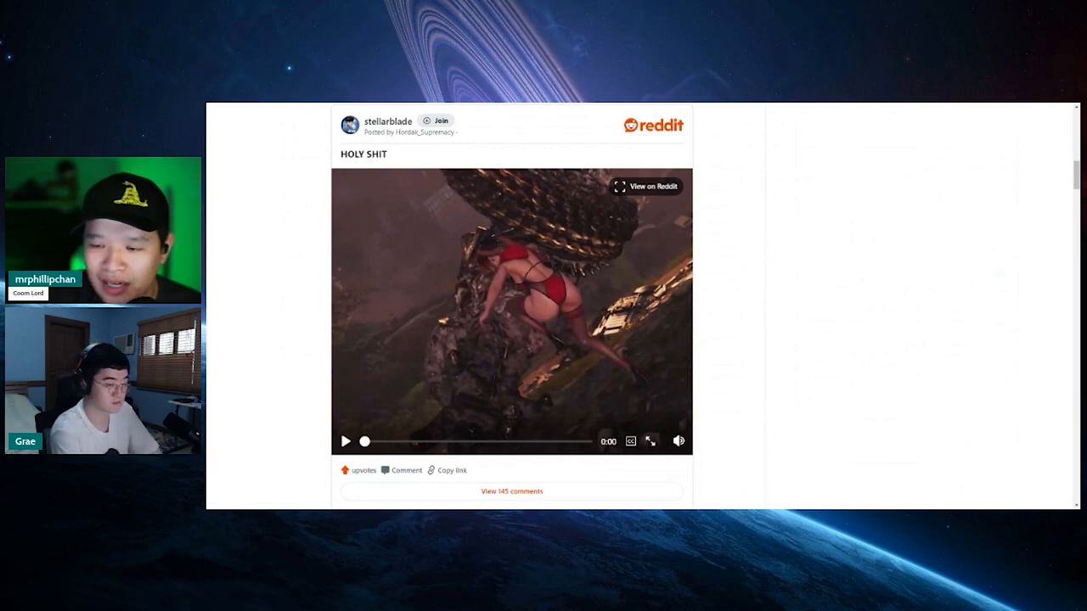
pyautogui.moveTo(1036, 311)
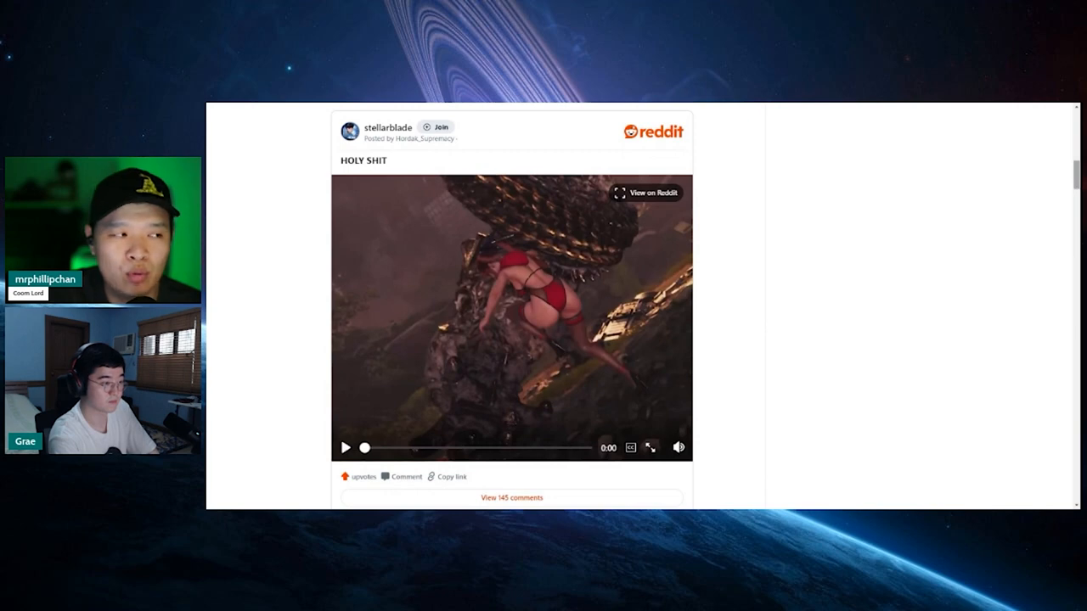
pyautogui.moveTo(783, 317)
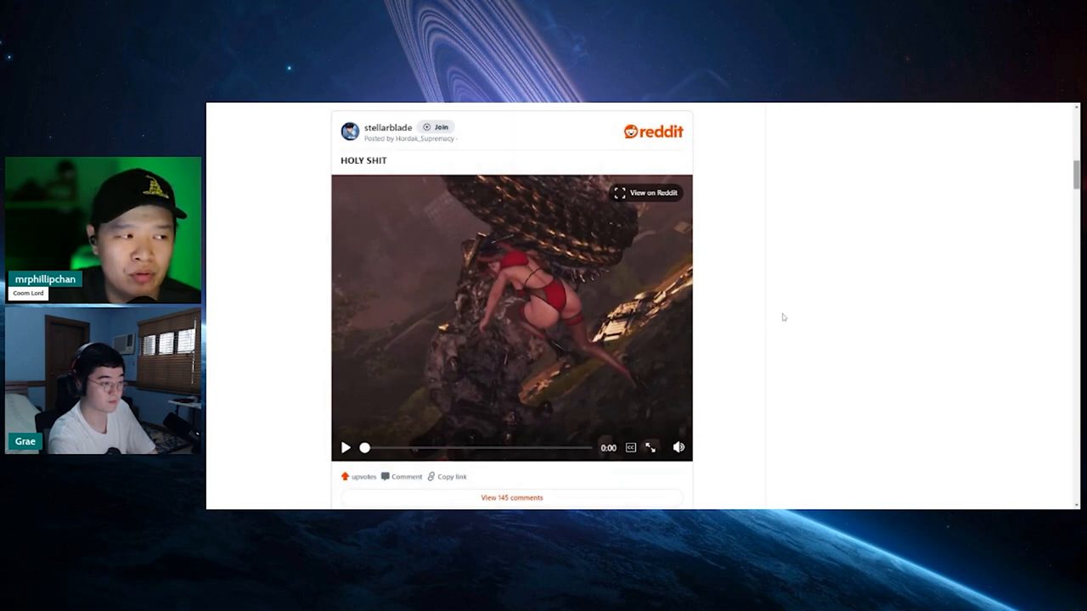